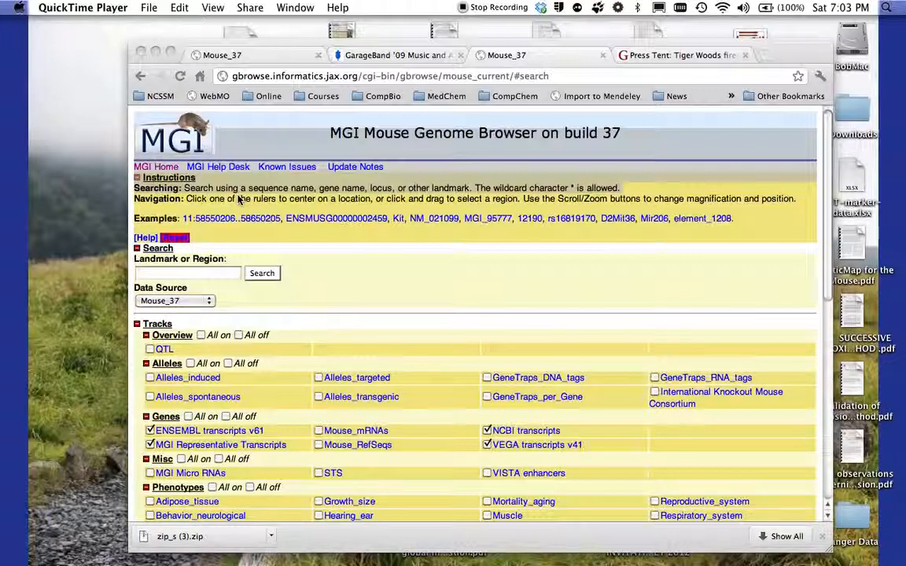
mouse_move(353, 298)
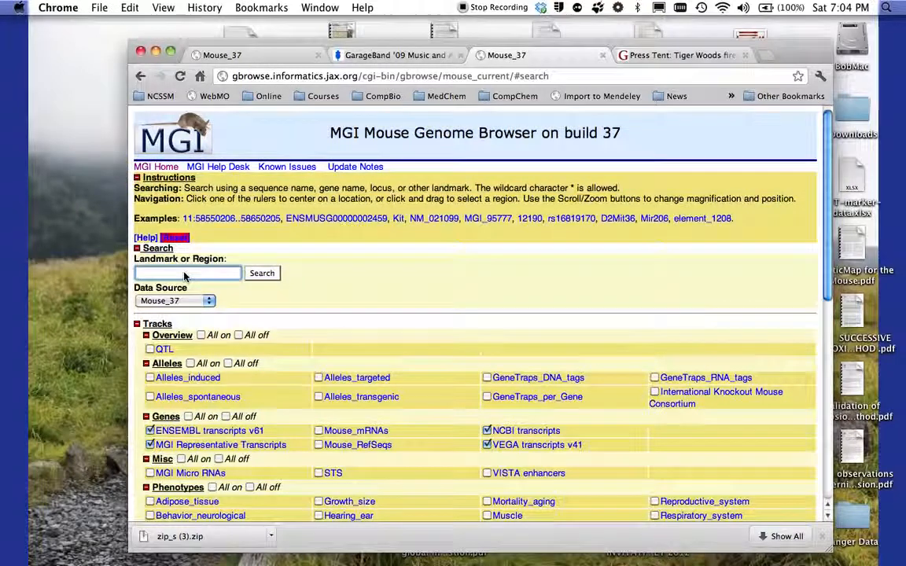
Enter the marker D4Mit164 in the Landmark or Region box
type("D4Mit164")
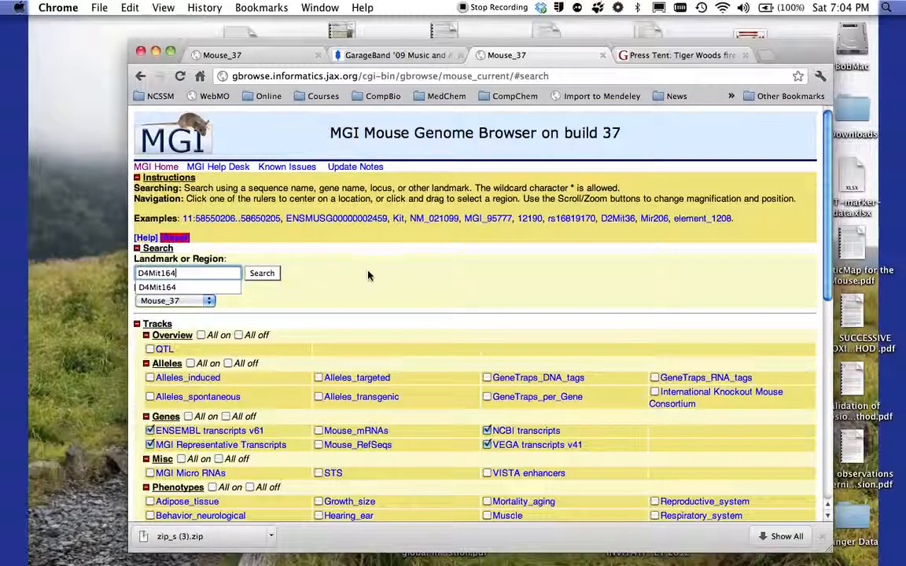
mouse_move(338, 286)
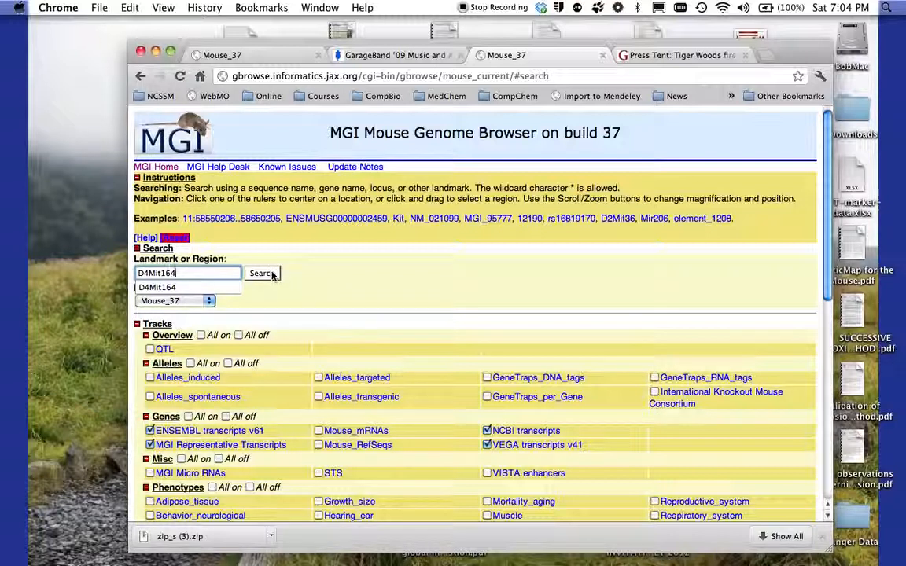
mouse_move(339, 288)
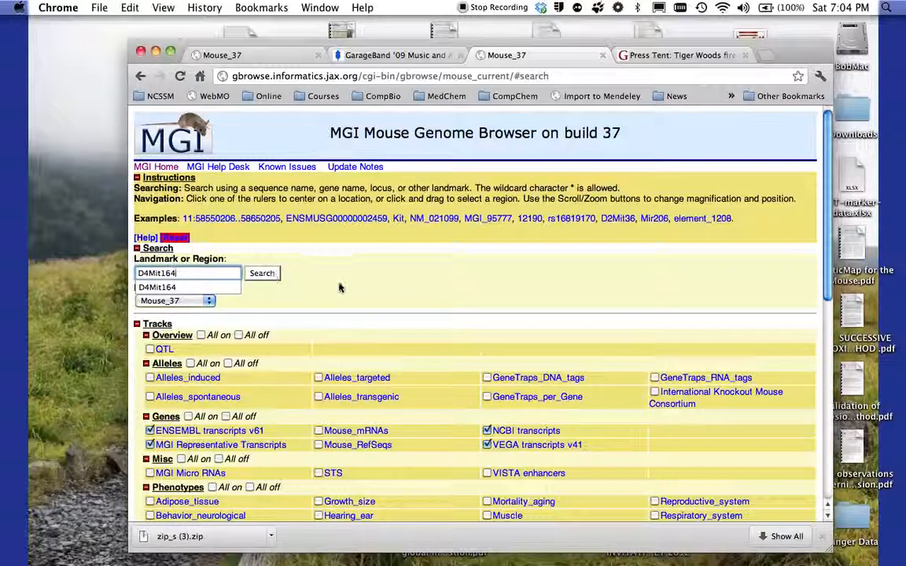
mouse_move(469, 409)
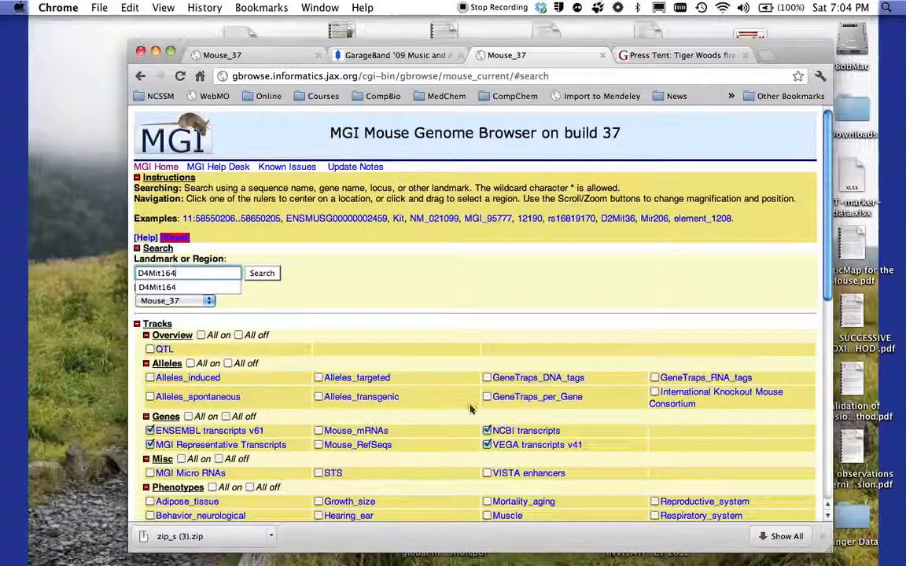
Tick the QTL checkbox under the Overview tracks
scroll("down", 3)
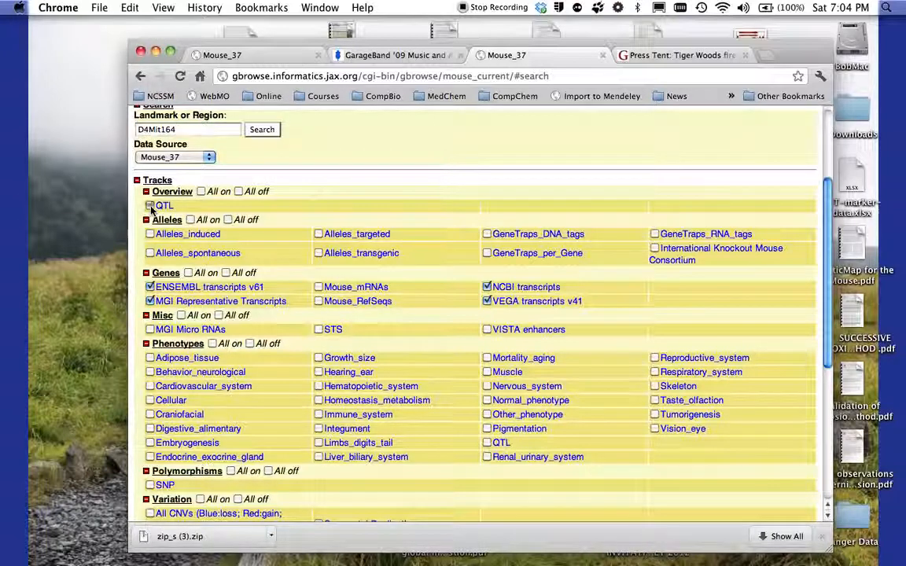
left_click(151, 204)
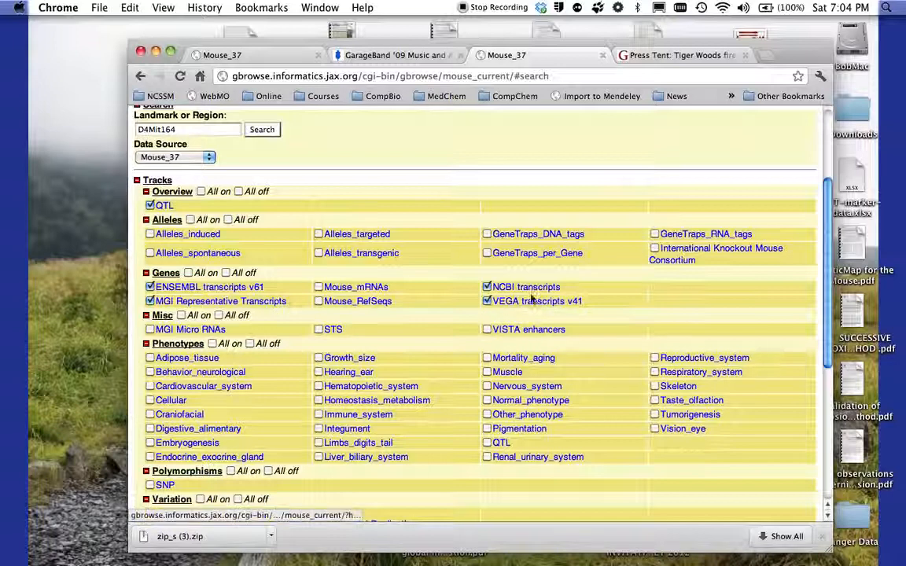
mouse_move(629, 313)
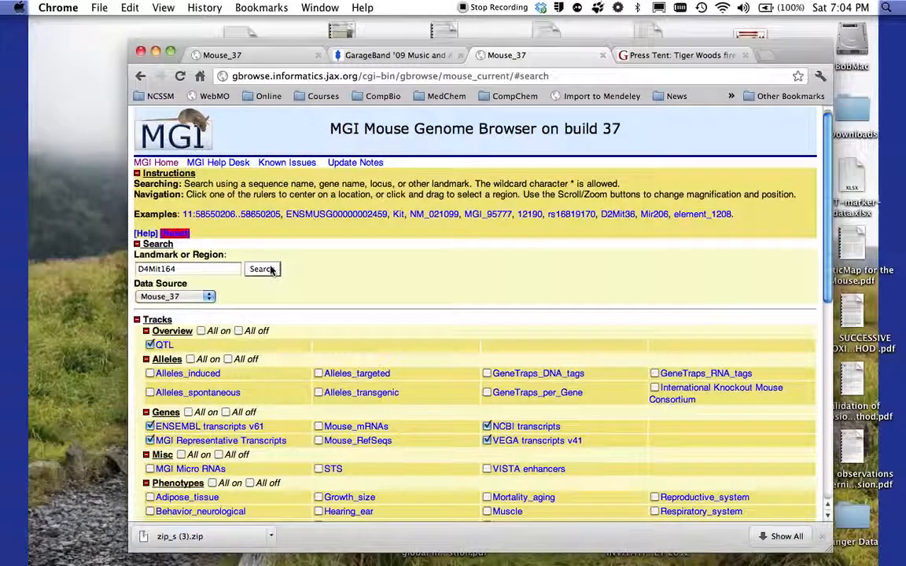
Run the search for D4Mit164 to show its 142 bp region, then reach the zoom levels
left_click(261, 269)
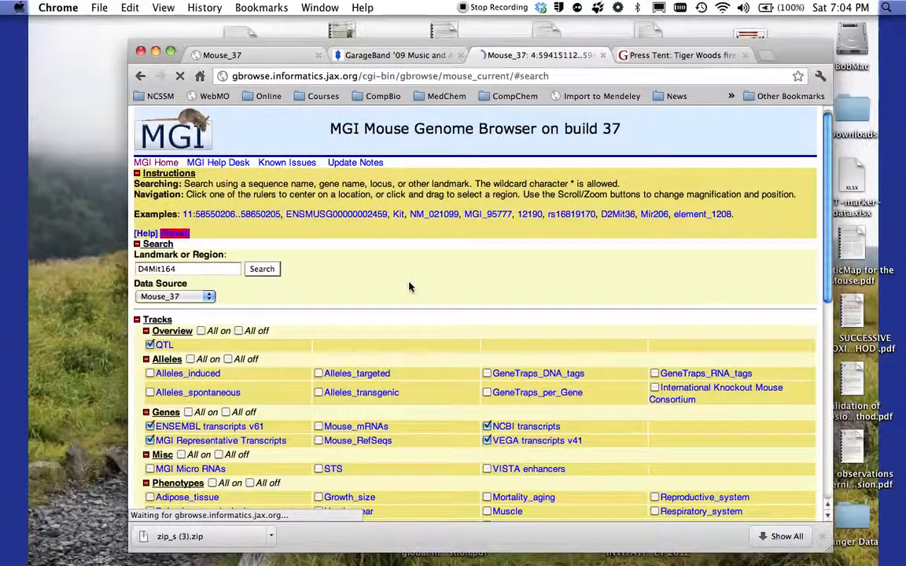
left_click(261, 269)
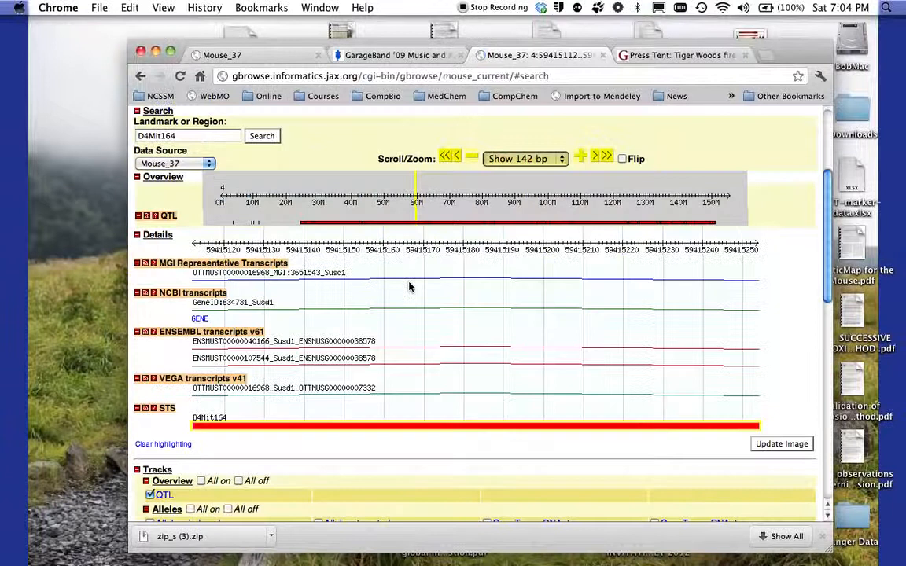
mouse_move(418, 284)
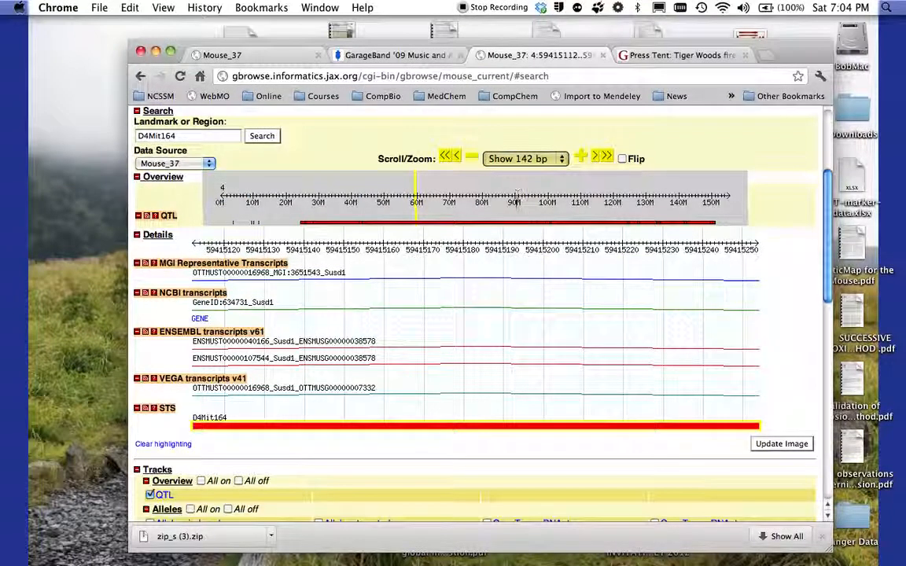
left_click(526, 158)
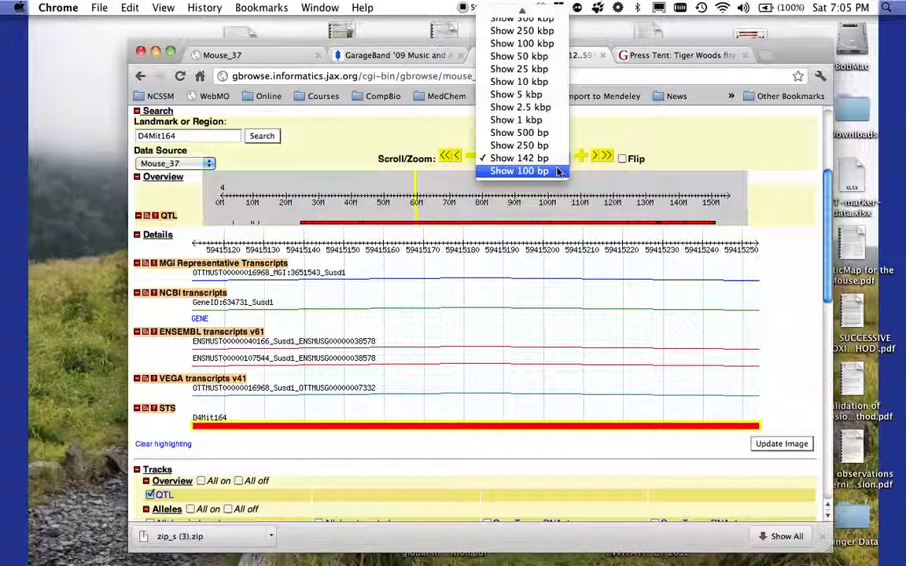
Choose Show 100 bp to zoom the D4Mit164 region to a 100 bp window
left_click(519, 170)
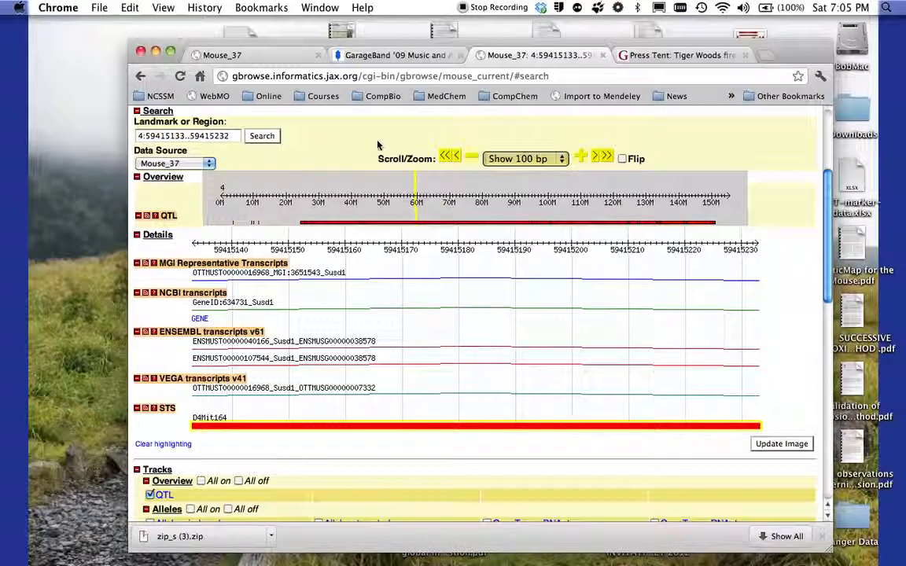
mouse_move(466, 173)
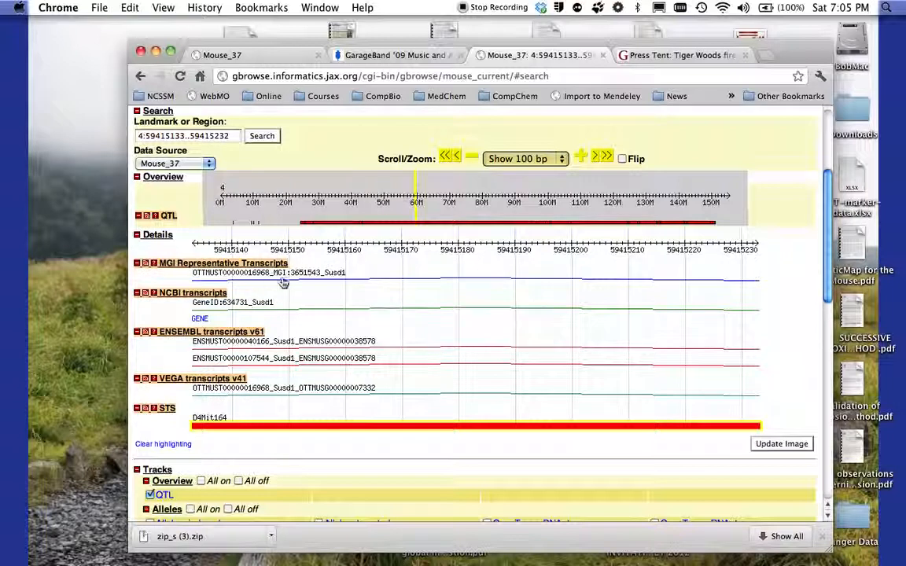
mouse_move(340, 281)
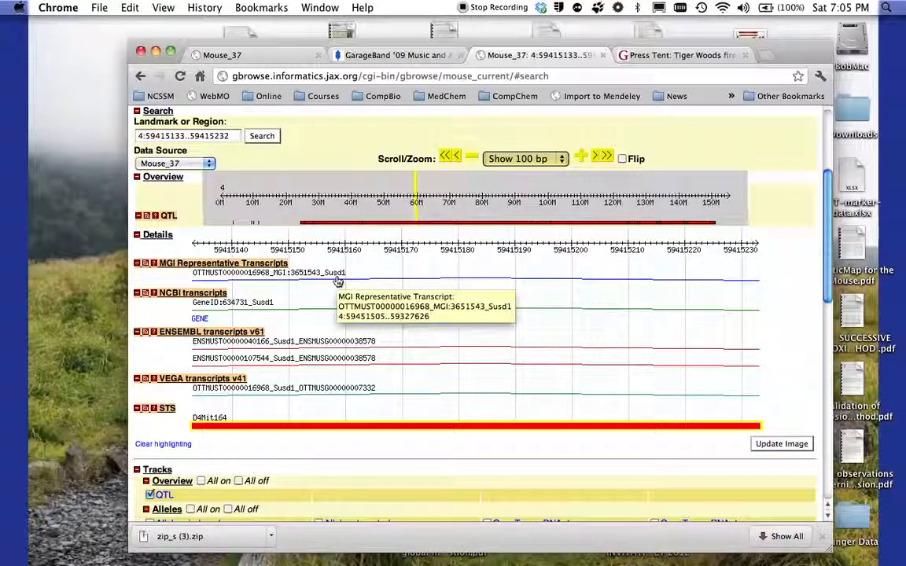
mouse_move(296, 321)
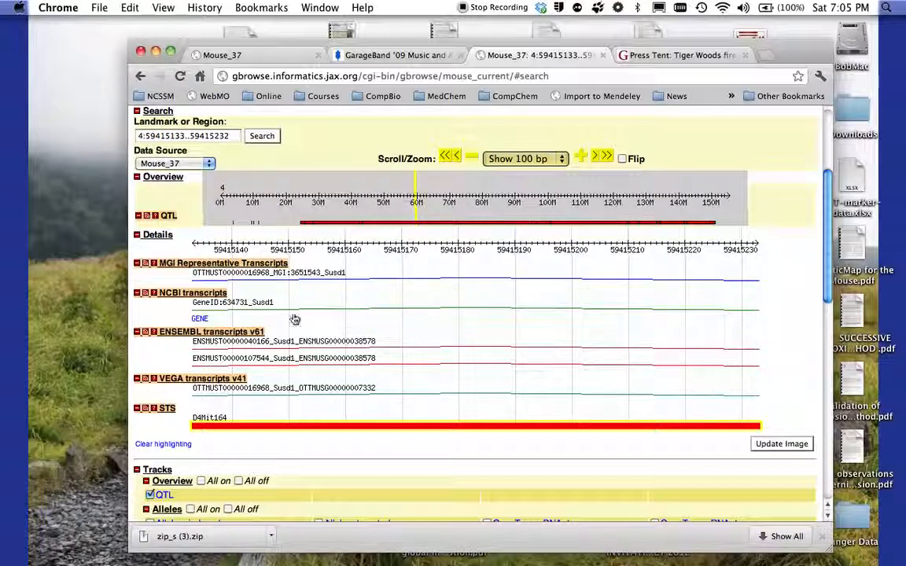
mouse_move(261, 307)
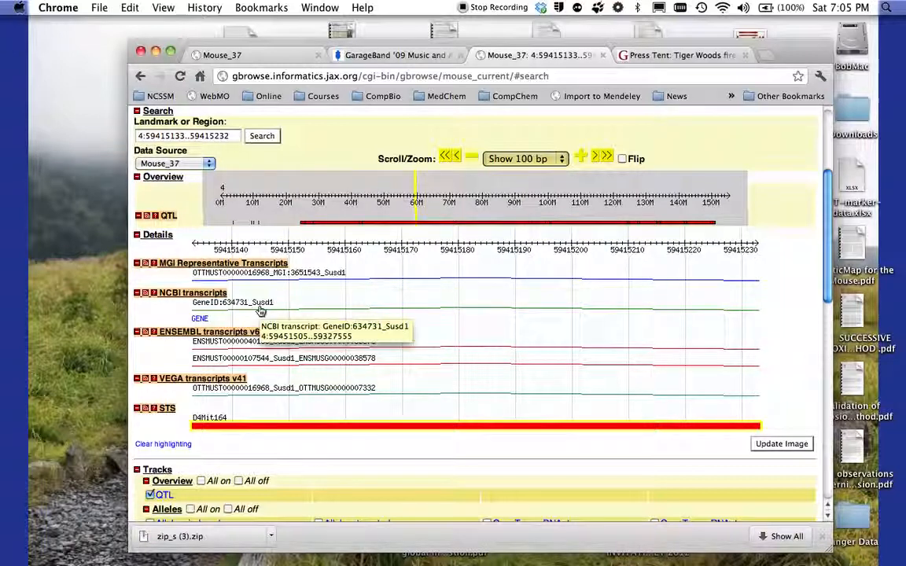
mouse_move(444, 308)
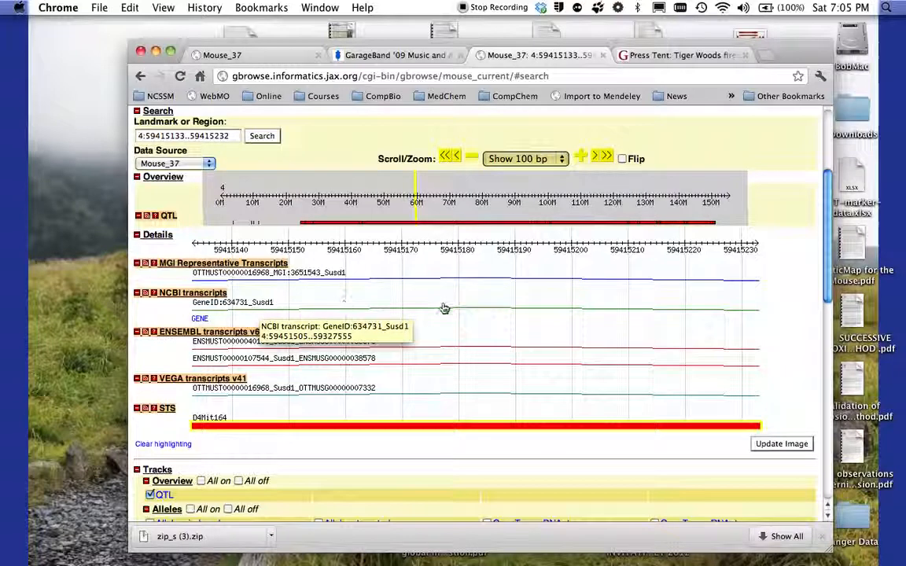
mouse_move(288, 350)
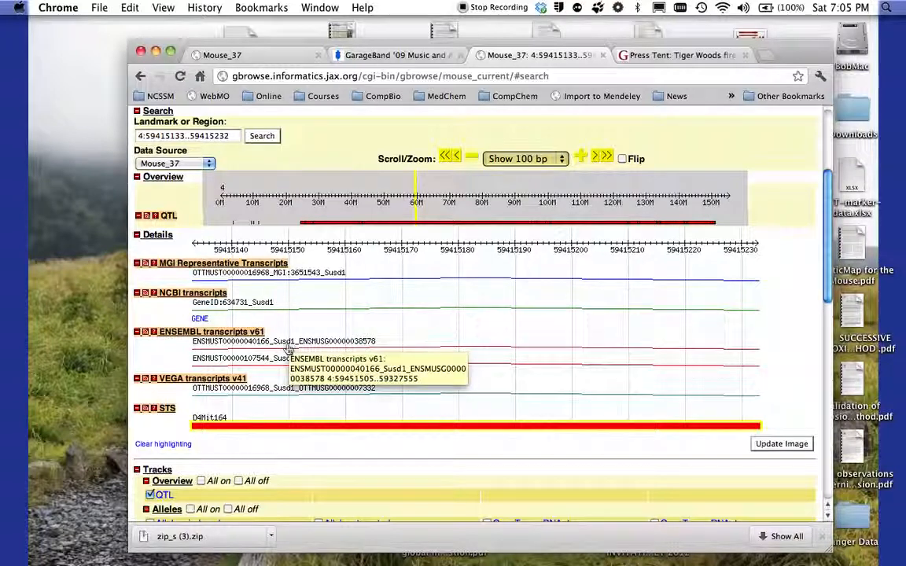
mouse_move(252, 387)
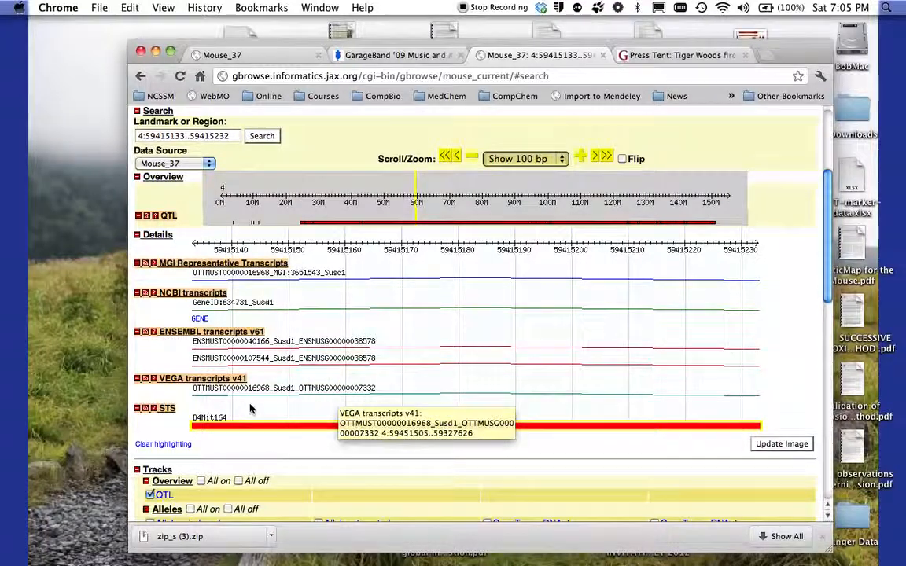
mouse_move(507, 384)
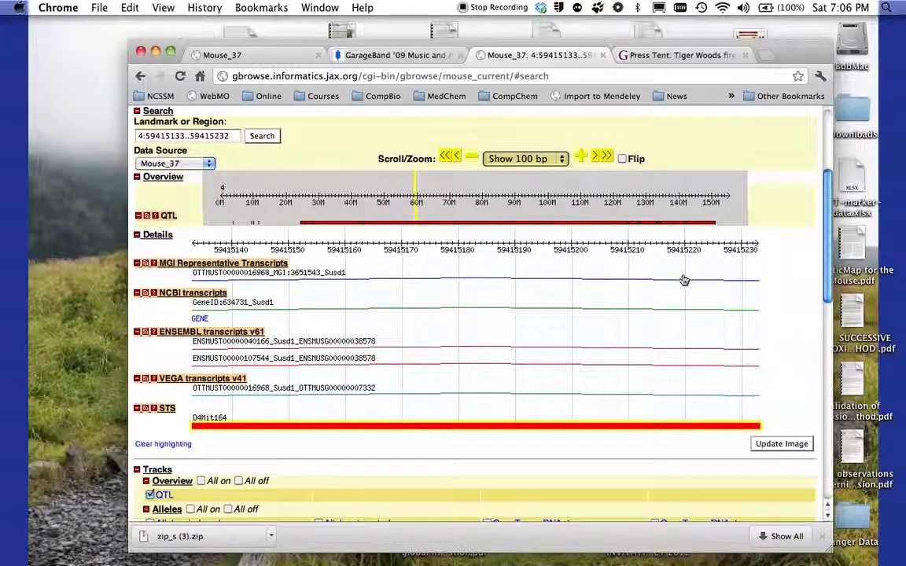
mouse_move(630, 294)
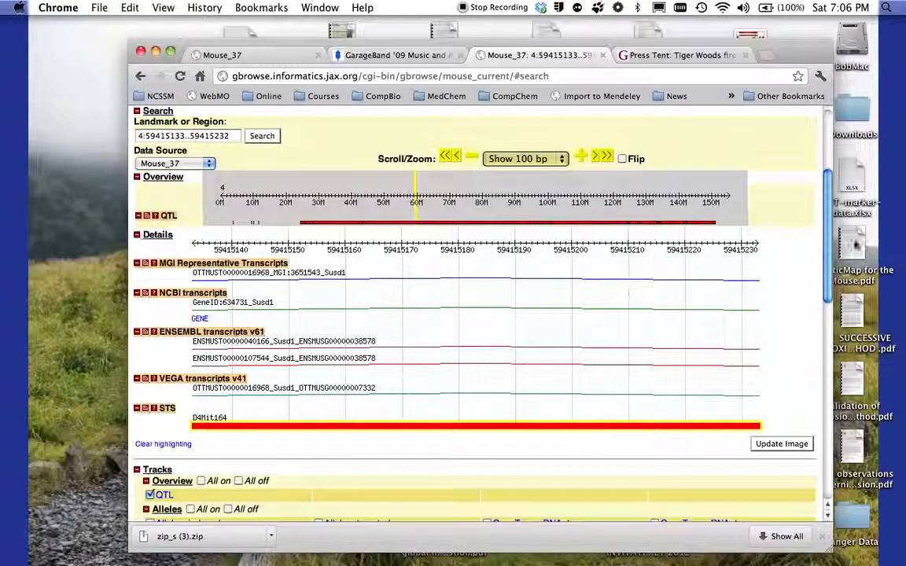
scroll("down", 3)
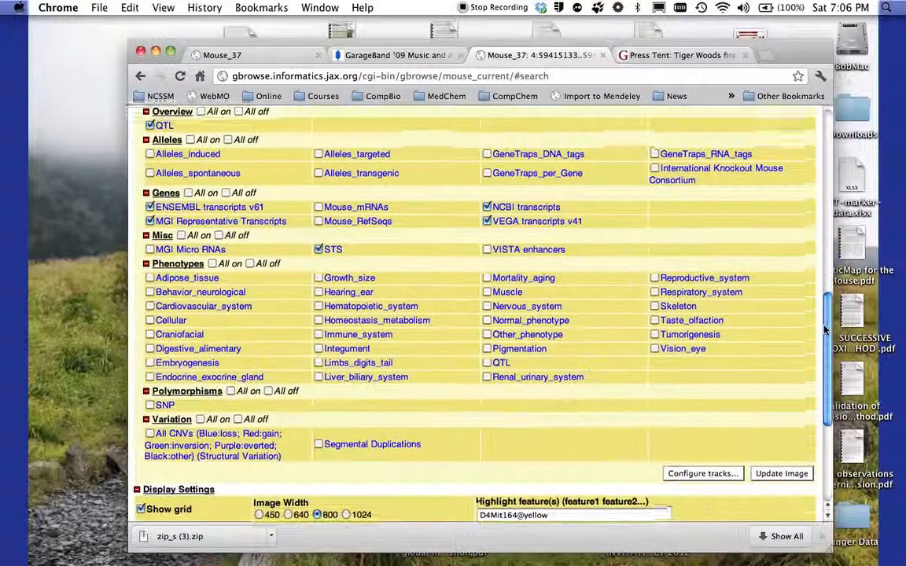
left_click(780, 473)
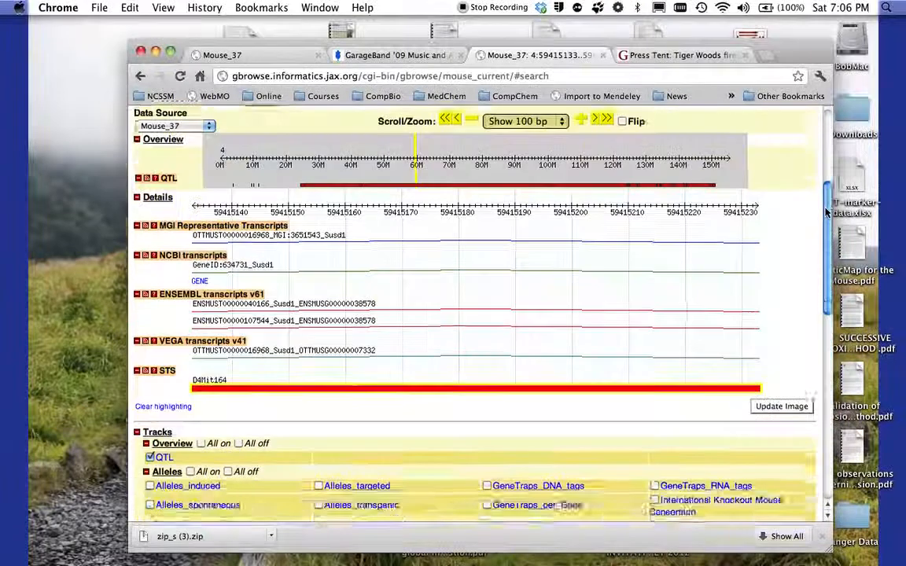